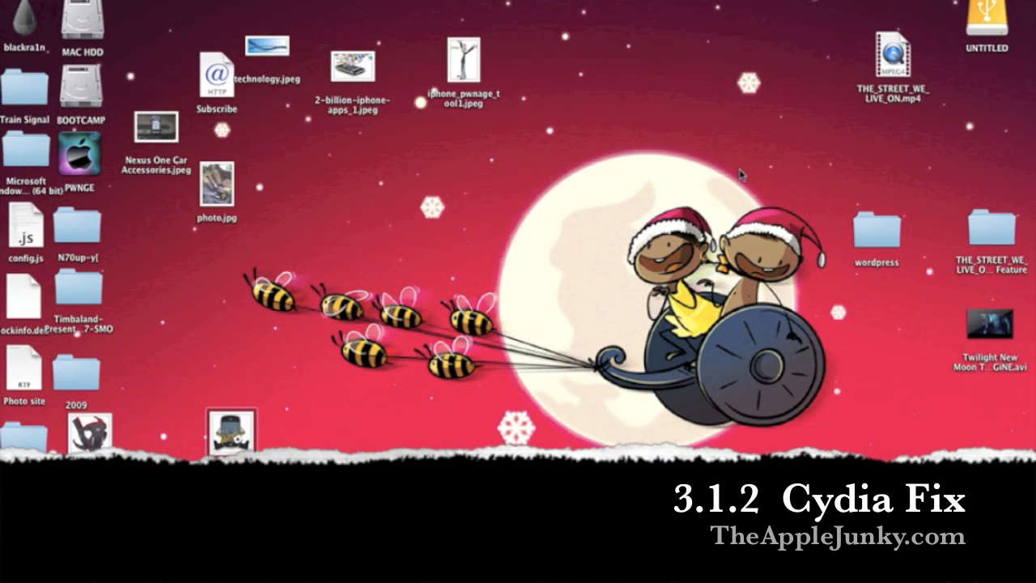
- Move the iphone_pwnage_tool1, technology, 2-billion-iphone-apps and photo images into the desktop's left columns
{"action": "left_click_drag", "start_coordinate": [461, 60], "coordinate": [263, 186]}
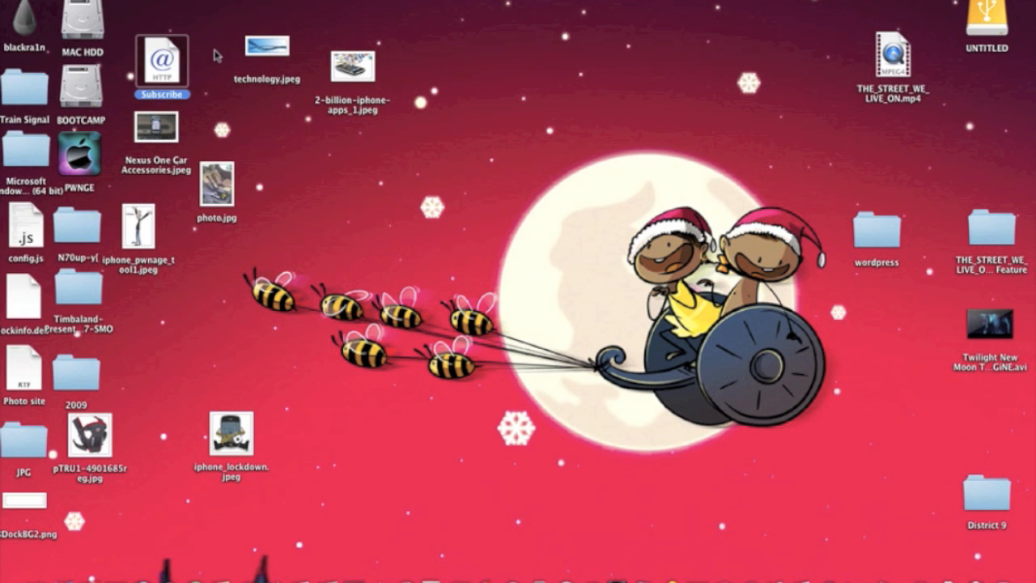
{"action": "left_click_drag", "start_coordinate": [267, 48], "coordinate": [150, 13]}
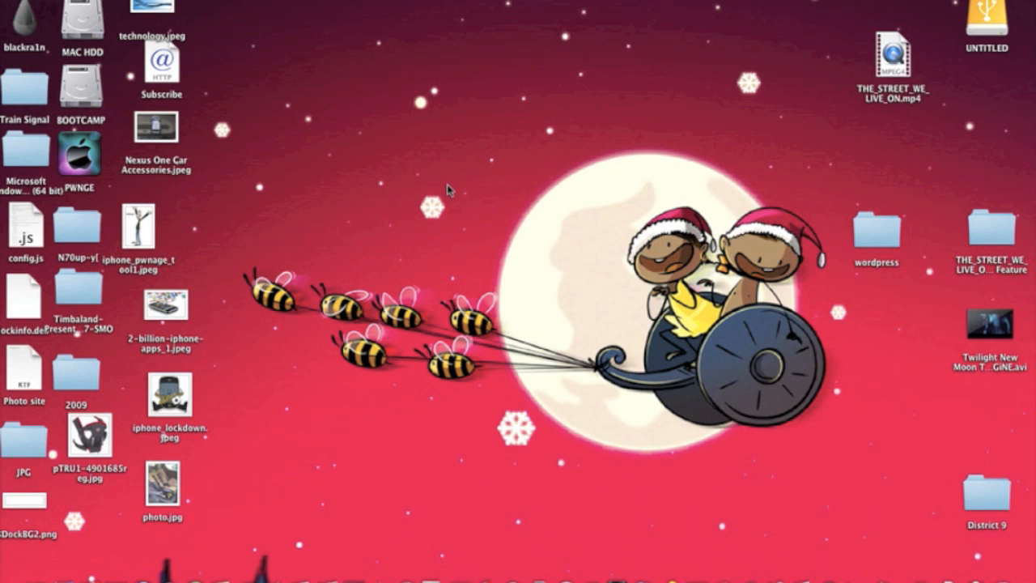
{"action": "mouse_move", "coordinate": [394, 219]}
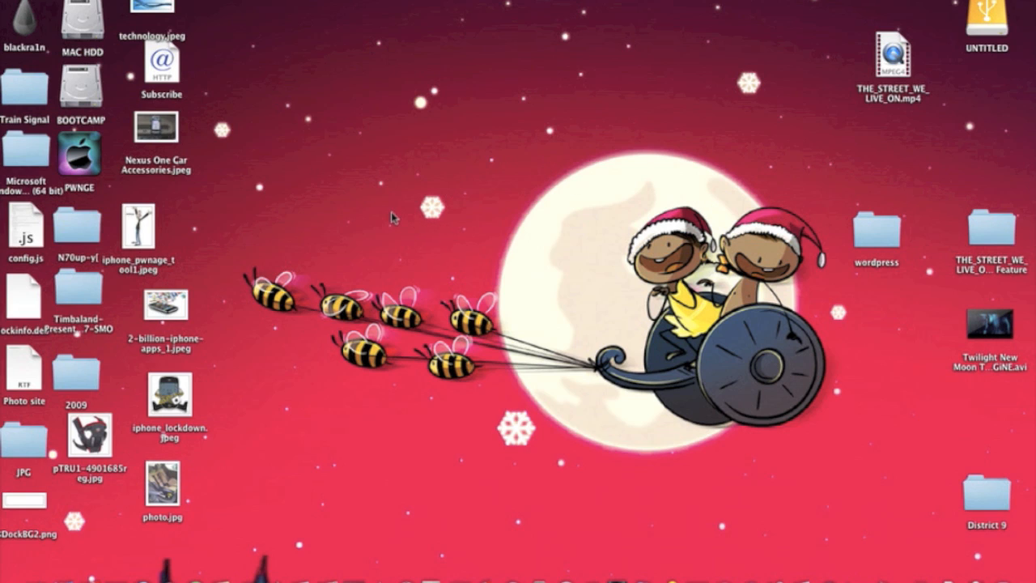
{"action": "left_click_drag", "start_coordinate": [393, 218], "coordinate": [510, 421]}
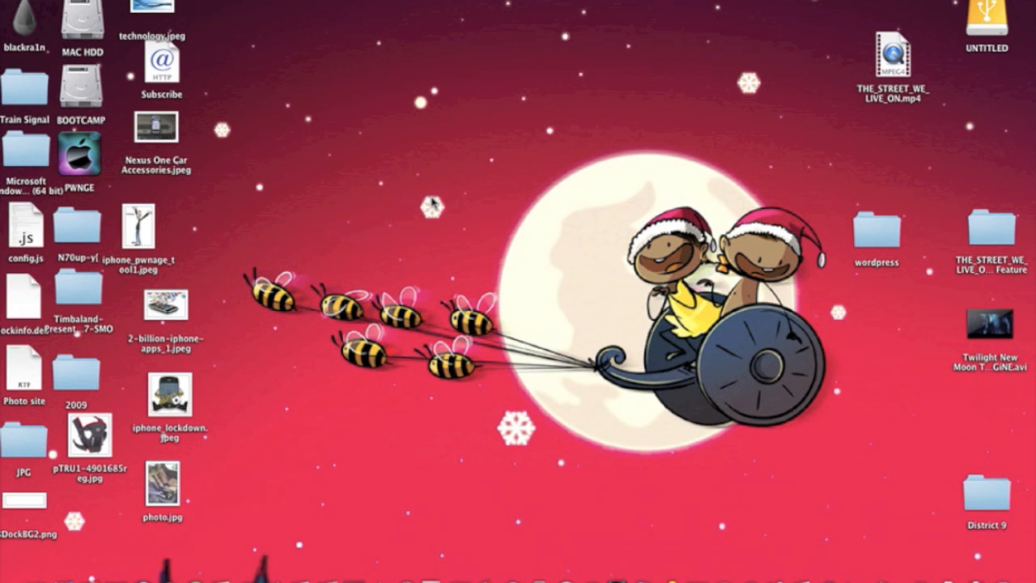
{"action": "mouse_move", "coordinate": [541, 192]}
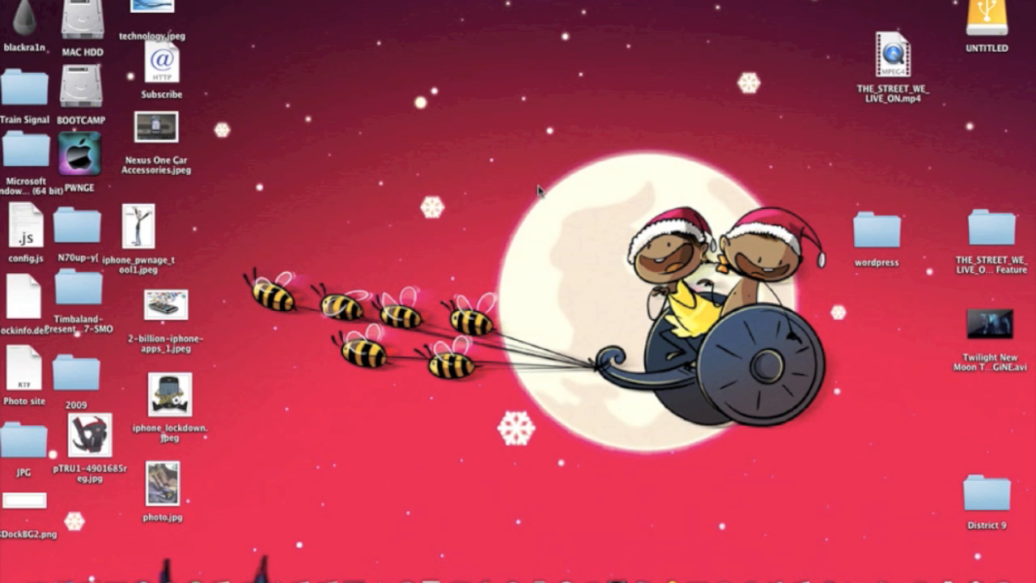
{"action": "mouse_move", "coordinate": [686, 558]}
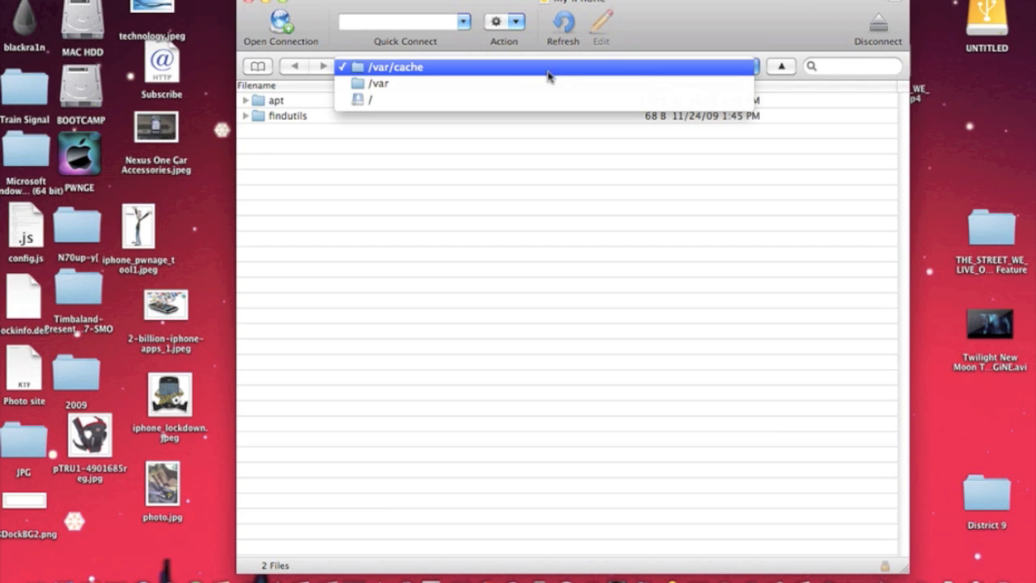
- Browse from the root through var, lib and apt into /var/lib/apt/lists
{"action": "left_click", "coordinate": [371, 100]}
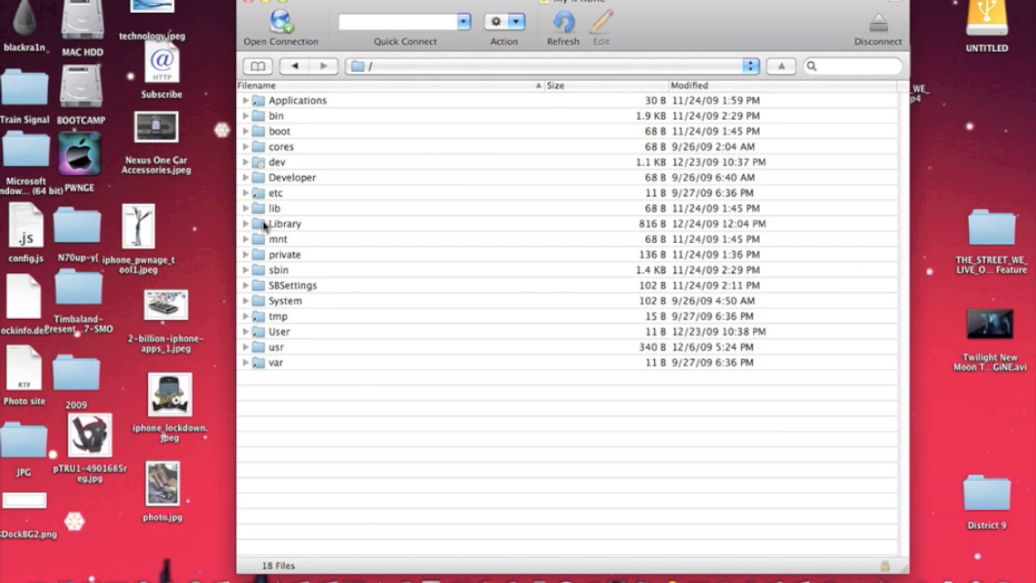
{"action": "double_click", "coordinate": [276, 208]}
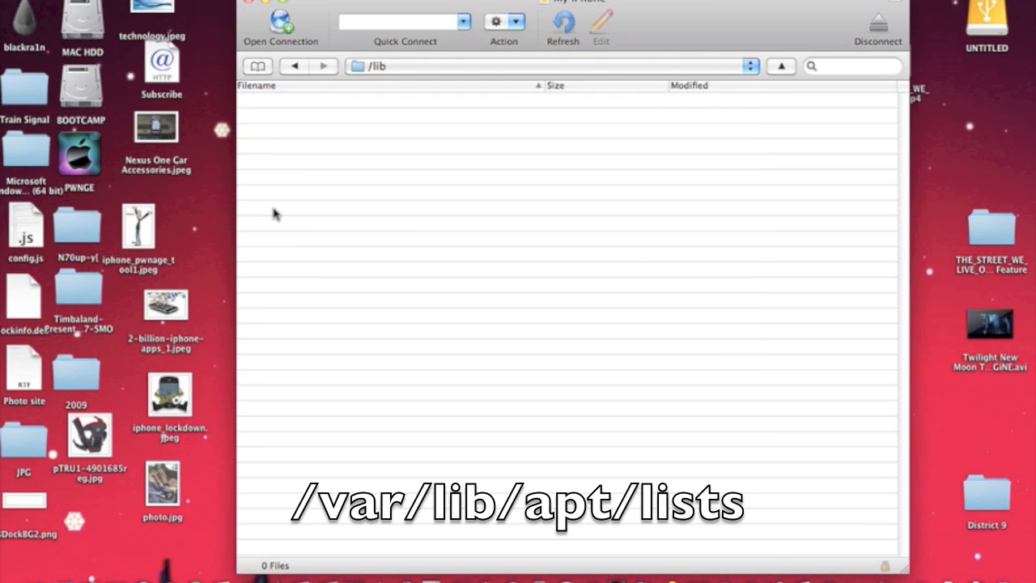
{"action": "mouse_move", "coordinate": [319, 71]}
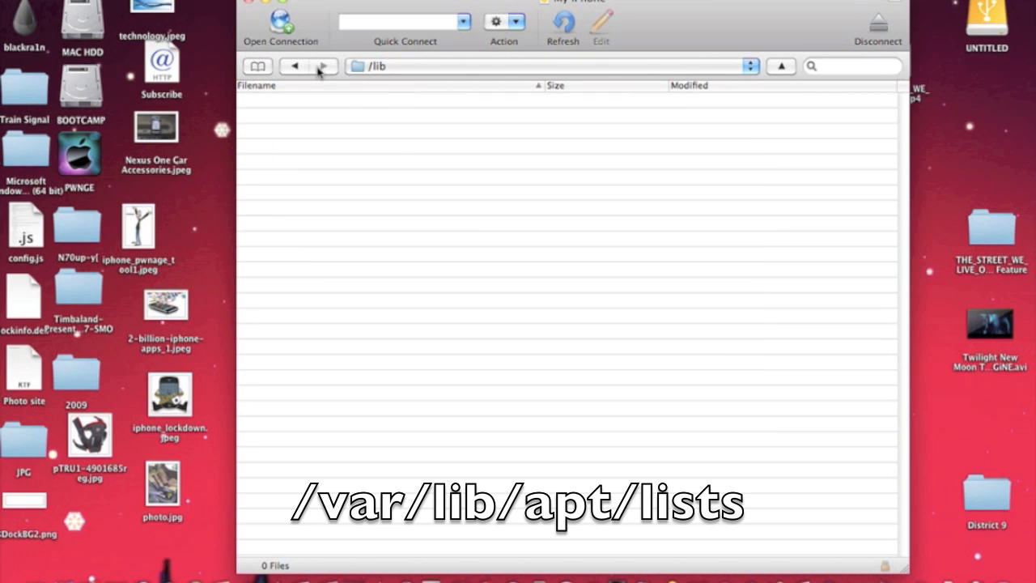
{"action": "left_click", "coordinate": [324, 67]}
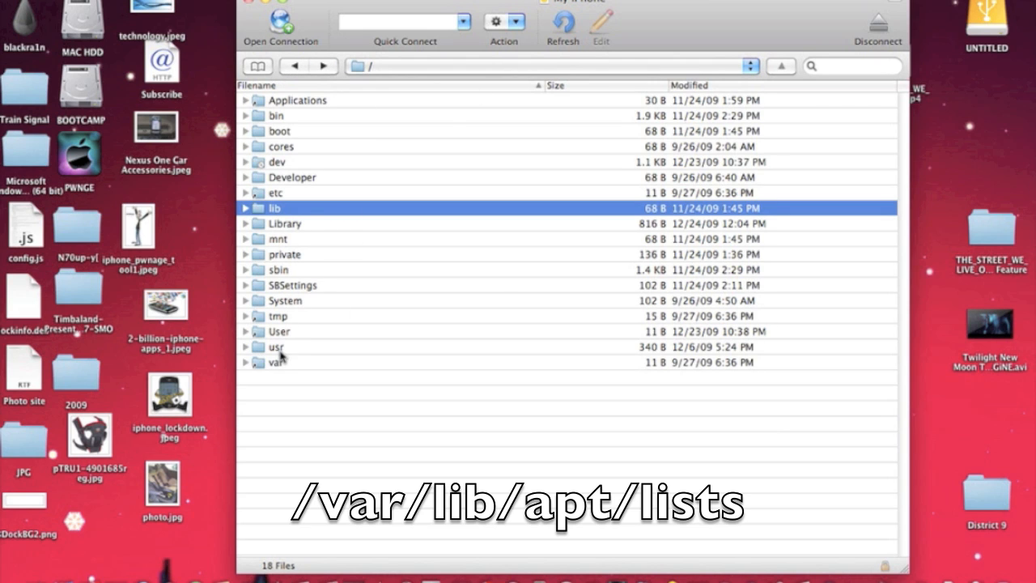
{"action": "left_click", "coordinate": [278, 361]}
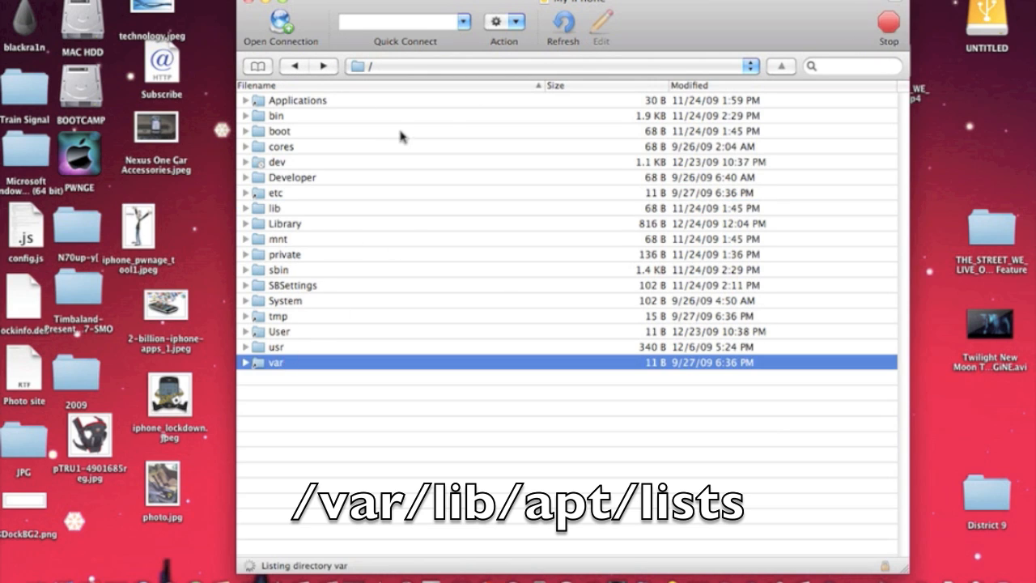
{"action": "double_click", "coordinate": [275, 362]}
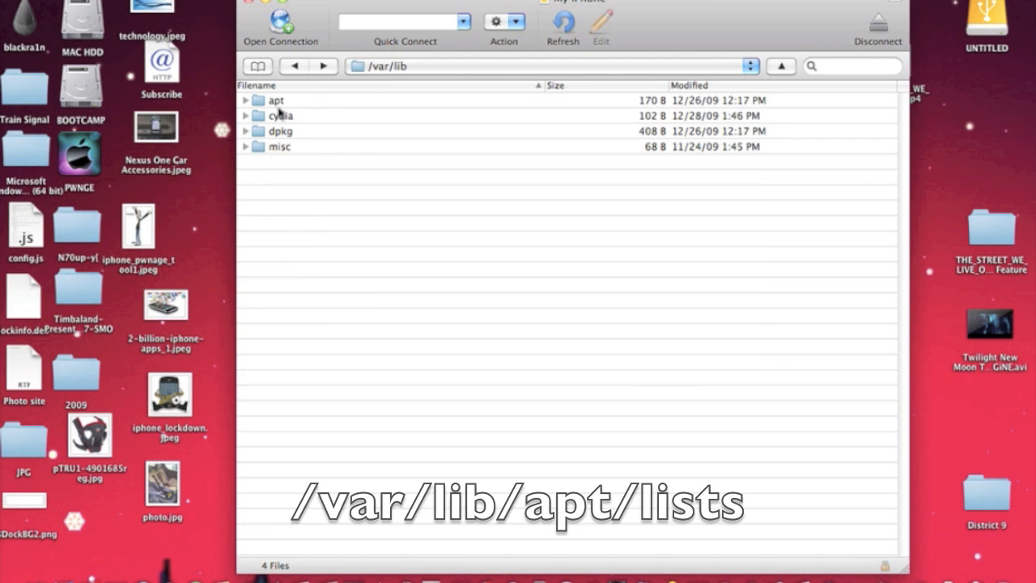
{"action": "double_click", "coordinate": [278, 100]}
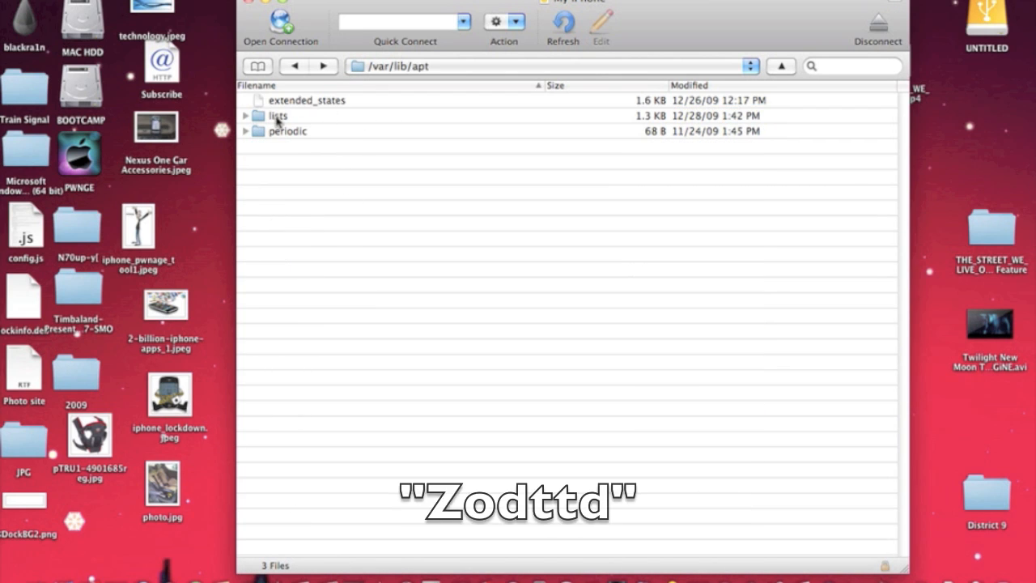
{"action": "double_click", "coordinate": [277, 115]}
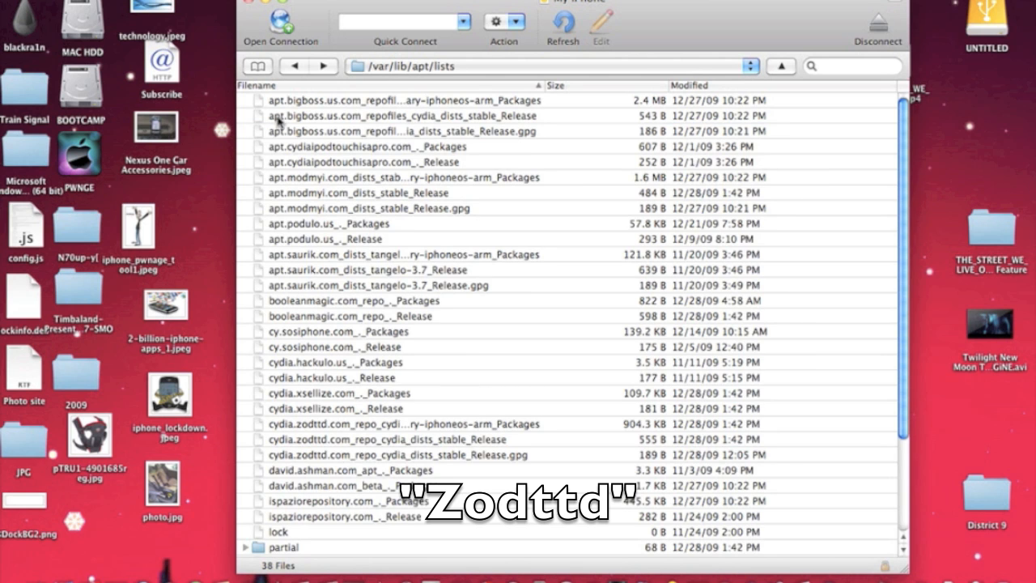
{"action": "mouse_move", "coordinate": [359, 406]}
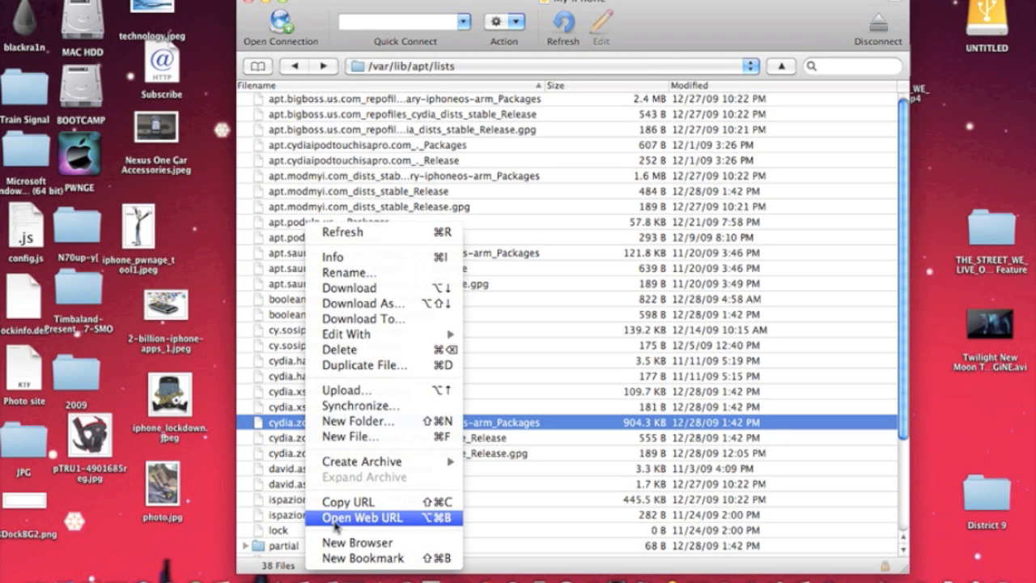
- Delete the cydia.zodttd.com Packages, Release and Release.gpg files, confirming each deletion
{"action": "left_click", "coordinate": [339, 348]}
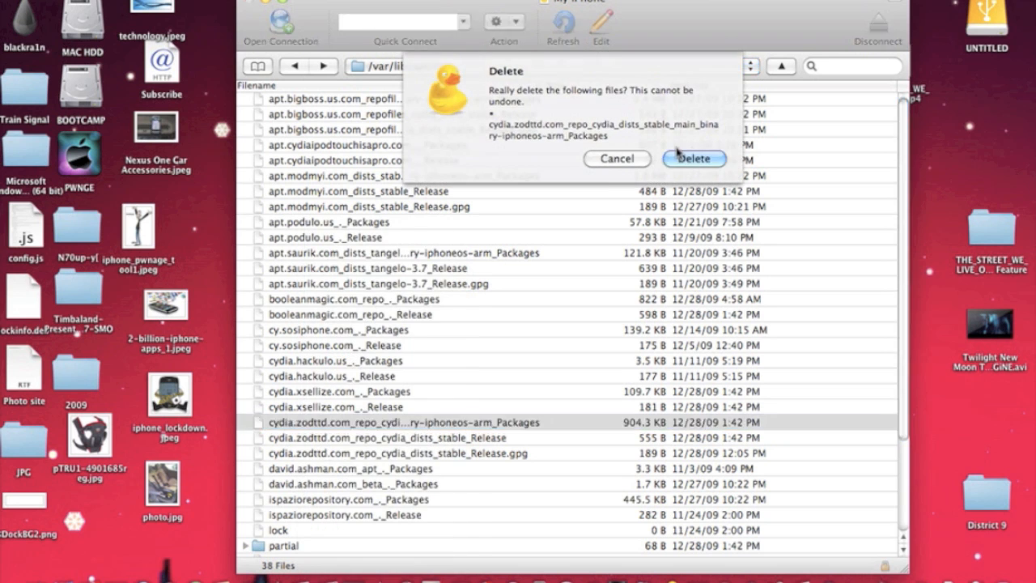
{"action": "left_click", "coordinate": [693, 158]}
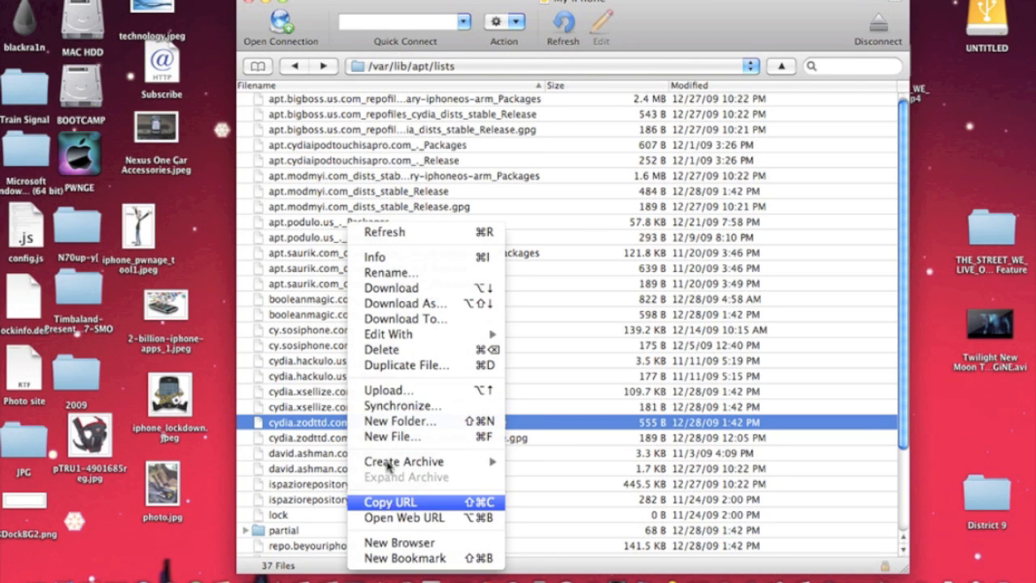
{"action": "left_click", "coordinate": [382, 348]}
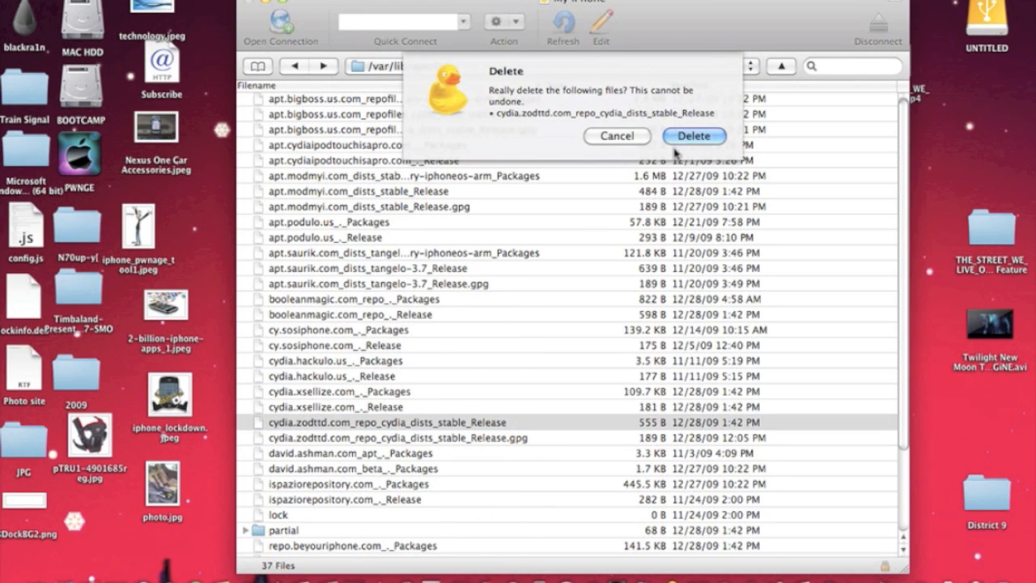
{"action": "left_click", "coordinate": [694, 135]}
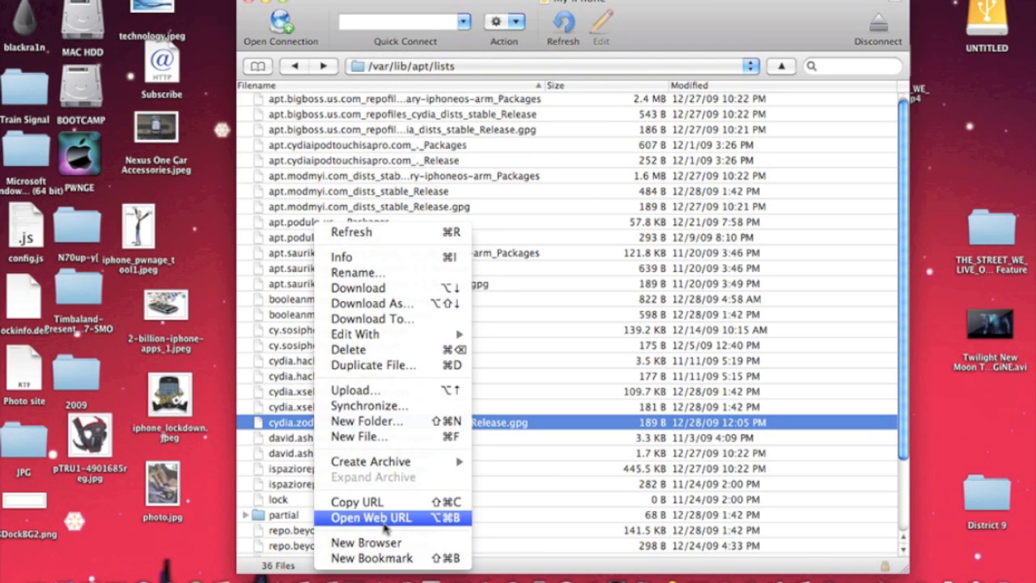
{"action": "left_click", "coordinate": [347, 349]}
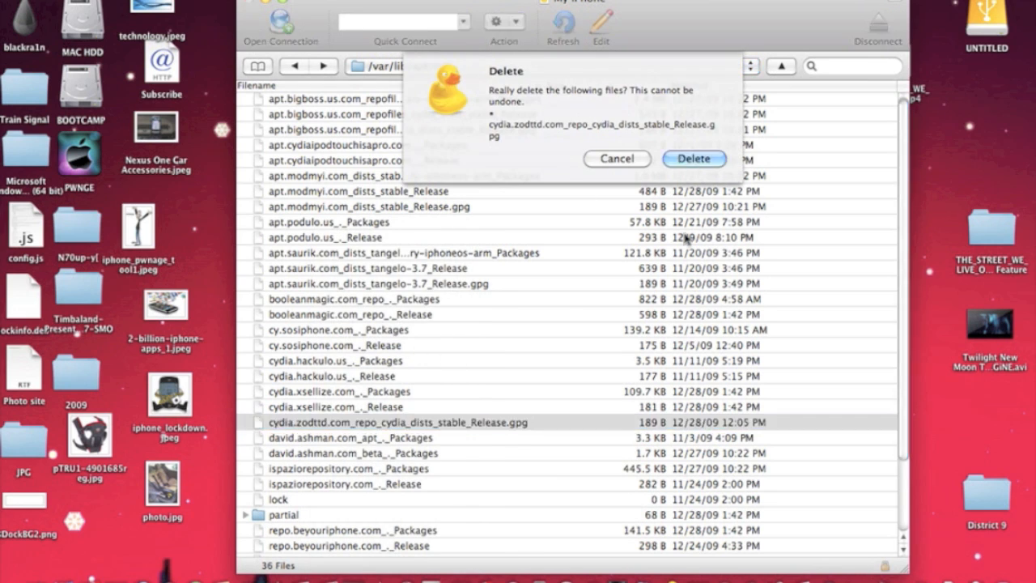
{"action": "left_click", "coordinate": [693, 159]}
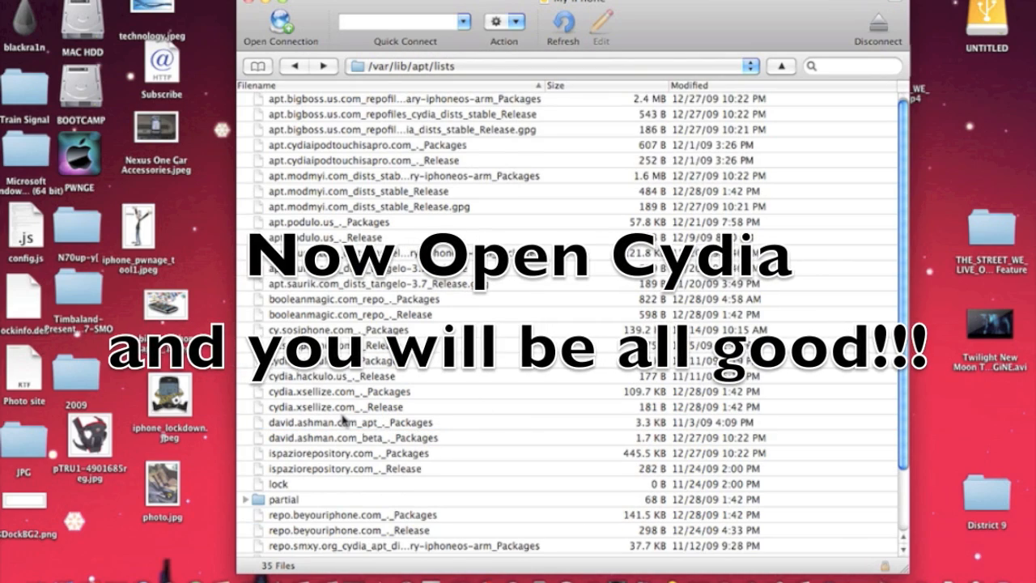
{"action": "scroll", "scroll_direction": "down", "scroll_amount": 3}
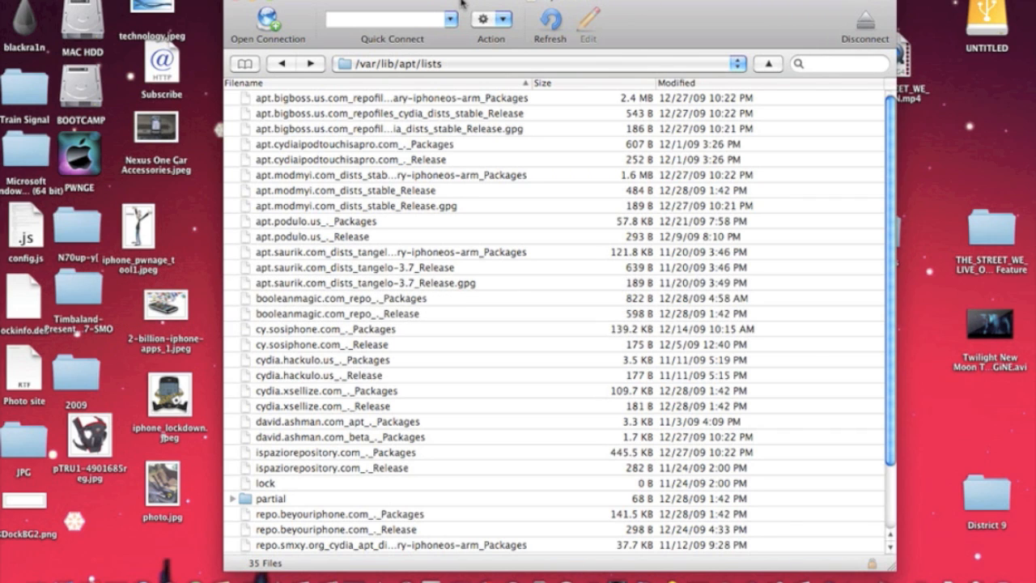
{"action": "mouse_move", "coordinate": [720, 28]}
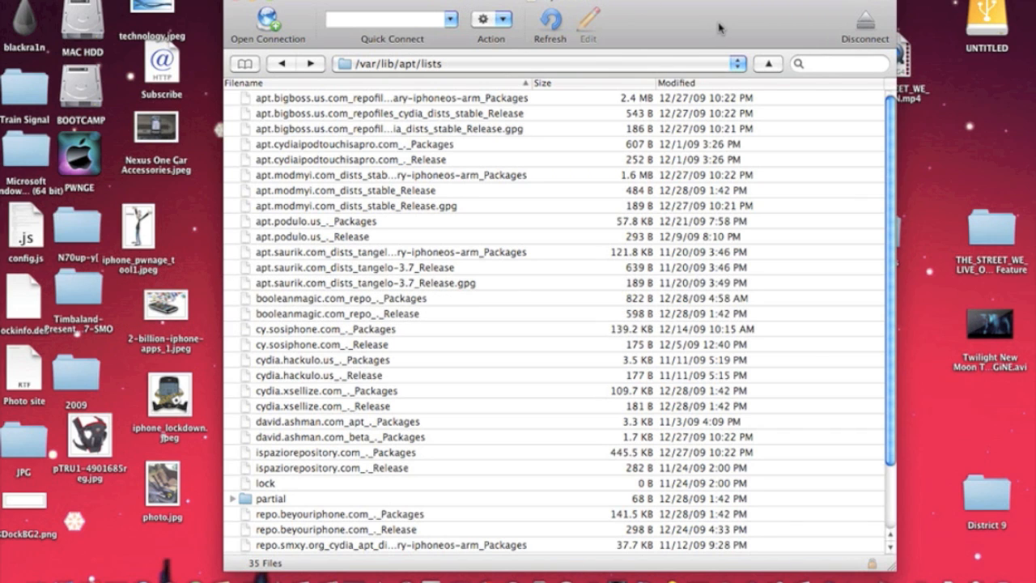